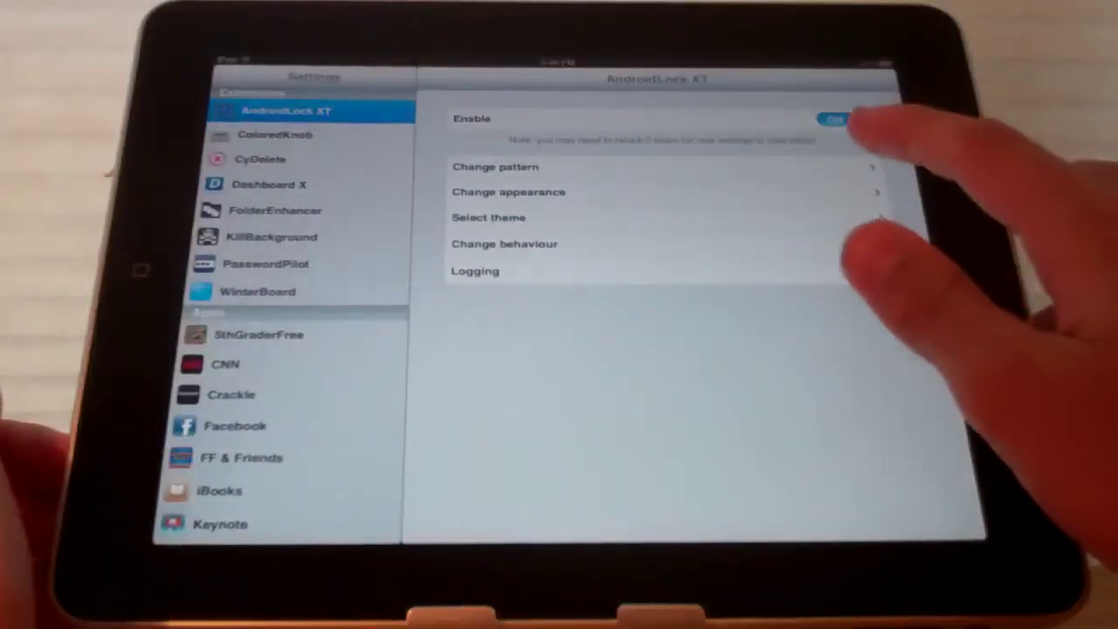
Unlock the iPad, browse AndroidLock XT's pattern theme list with Squares chosen, and return to settings
click(506, 191)
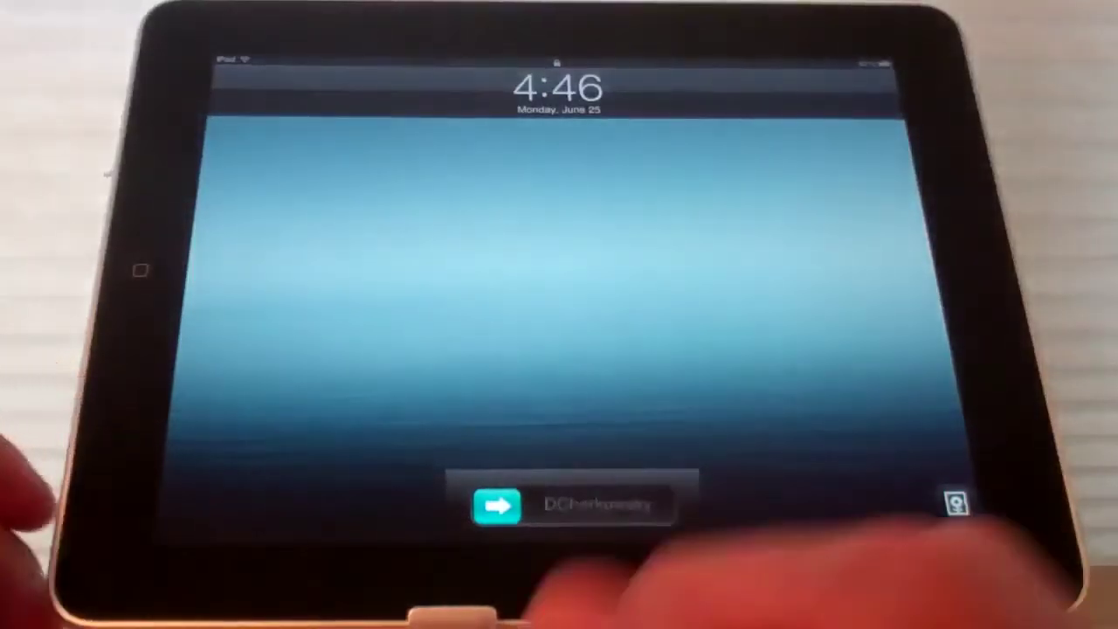
drag(498, 506, 656, 506)
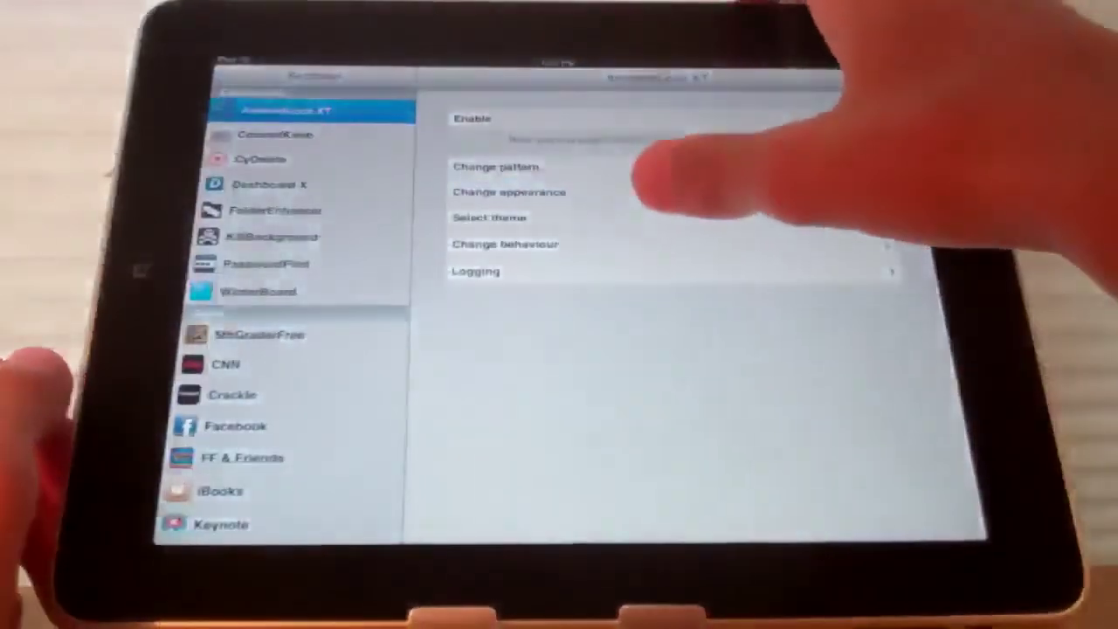
click(490, 217)
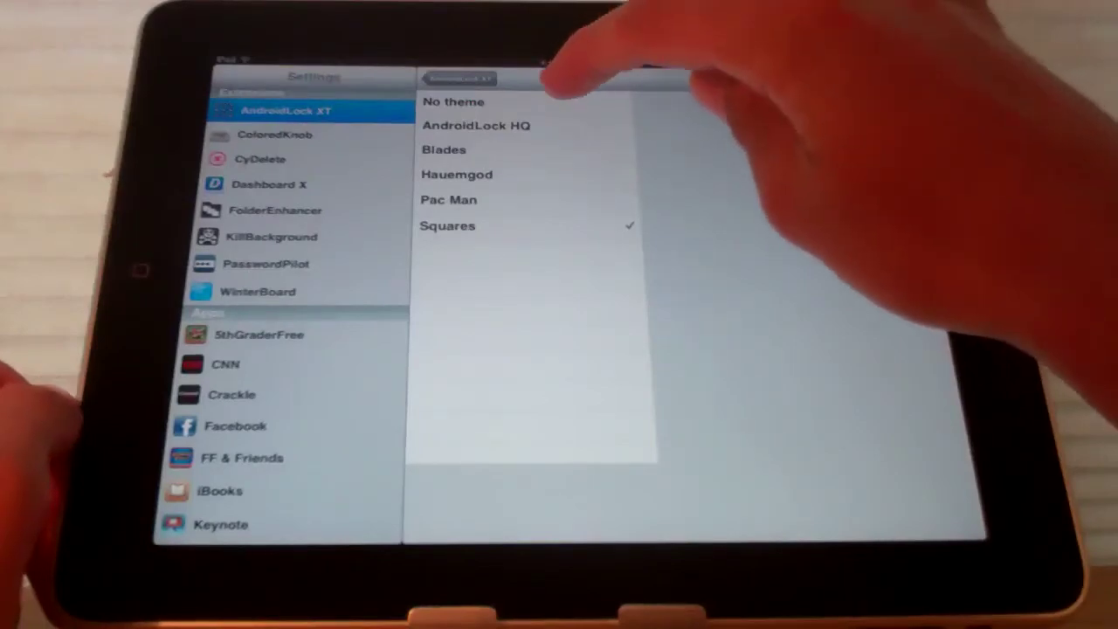
click(455, 101)
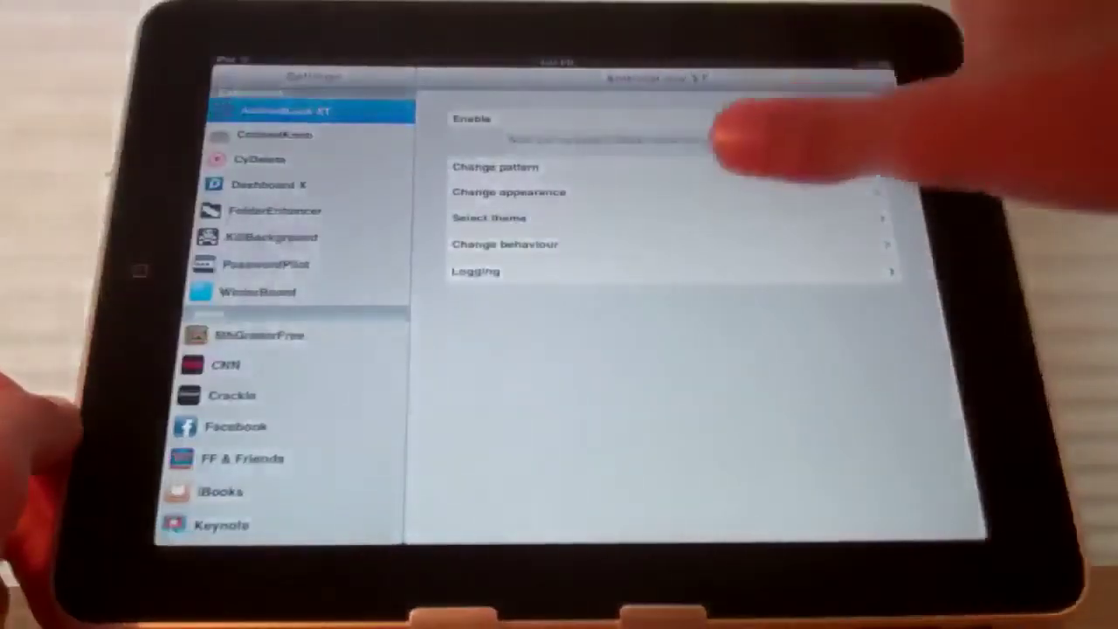
Bring up AndroidLock XT's Change behaviour options page
click(505, 245)
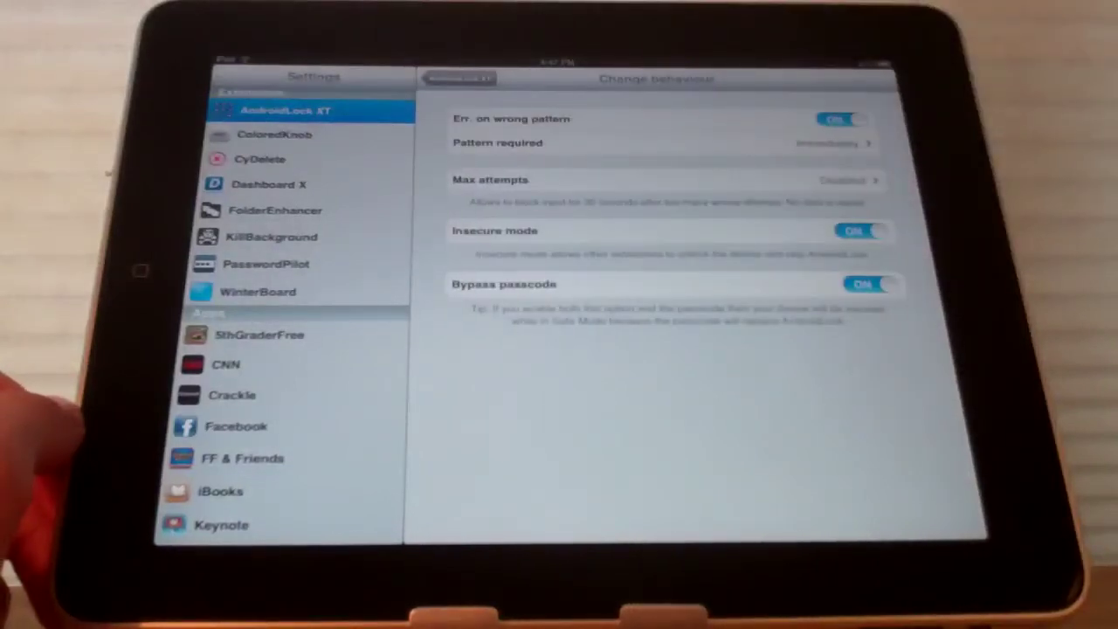